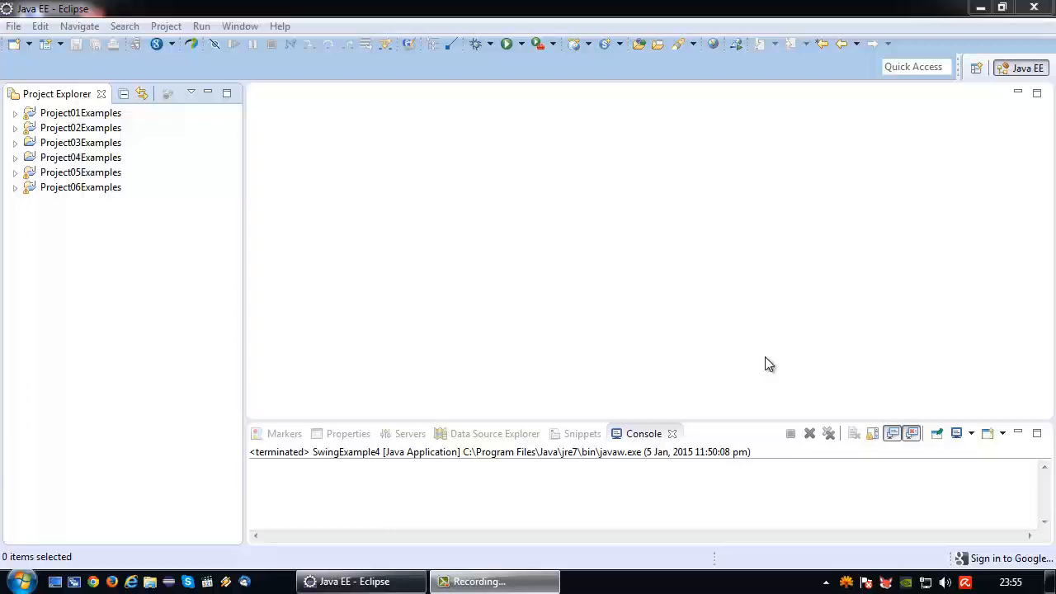
{"action": "mouse_move", "coordinate": [594, 325]}
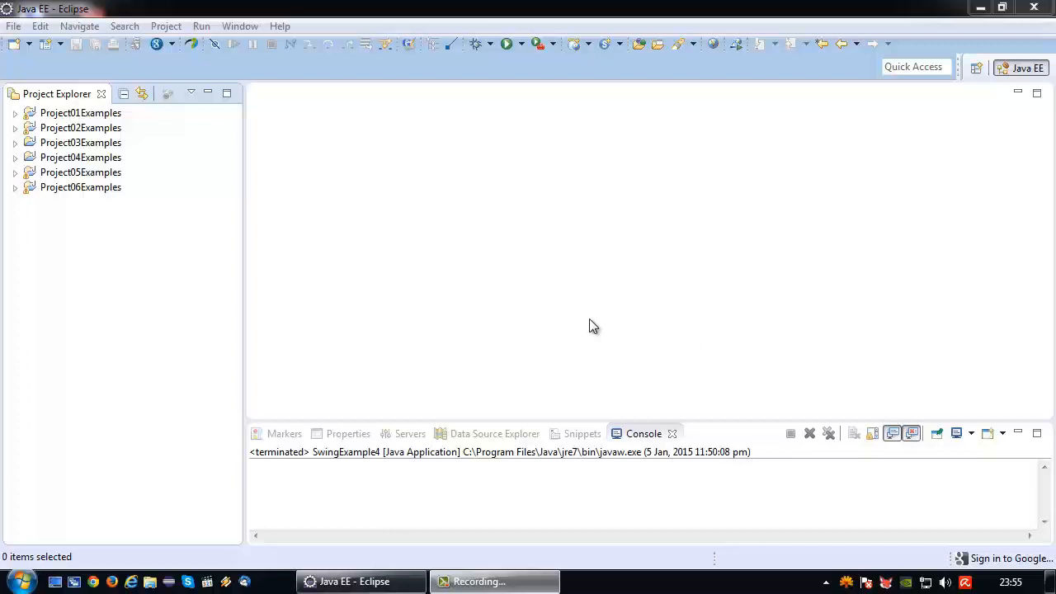
Step: Expand Project06Examples in Project Explorer to reveal SwingExample4.java
{"action": "left_click", "coordinate": [15, 187]}
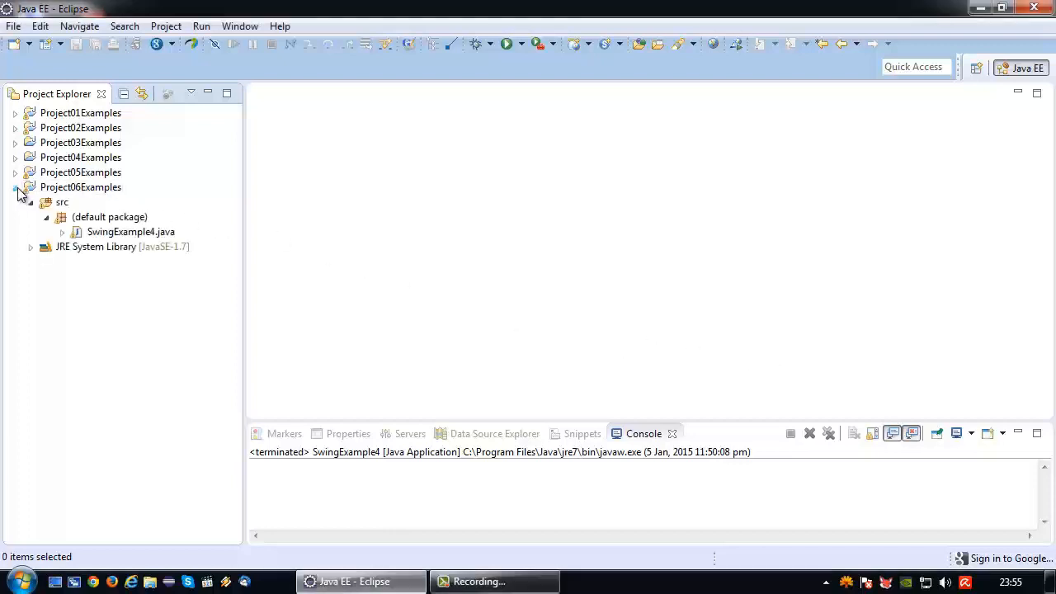
Step: Open SwingExample4.java in the editor and run it to show the Plus button message
{"action": "double_click", "coordinate": [131, 232]}
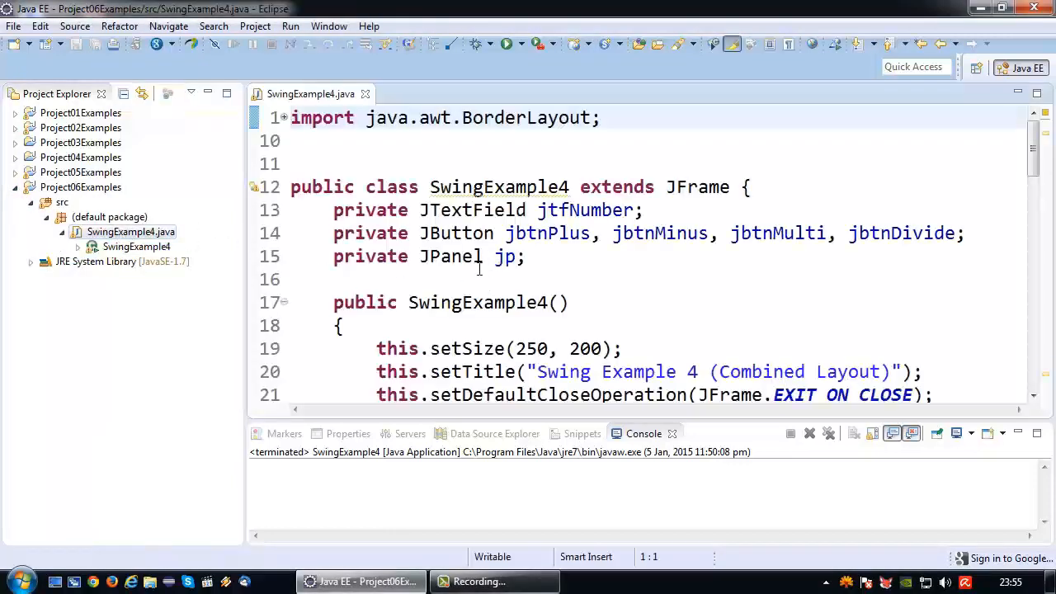
{"action": "left_click", "coordinate": [506, 44]}
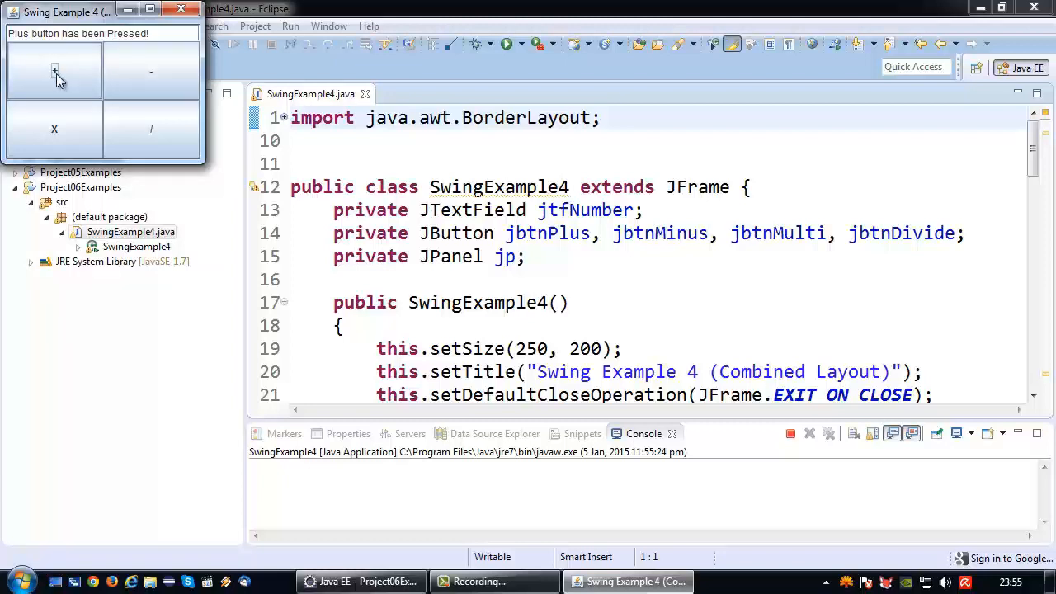
{"action": "mouse_move", "coordinate": [151, 70]}
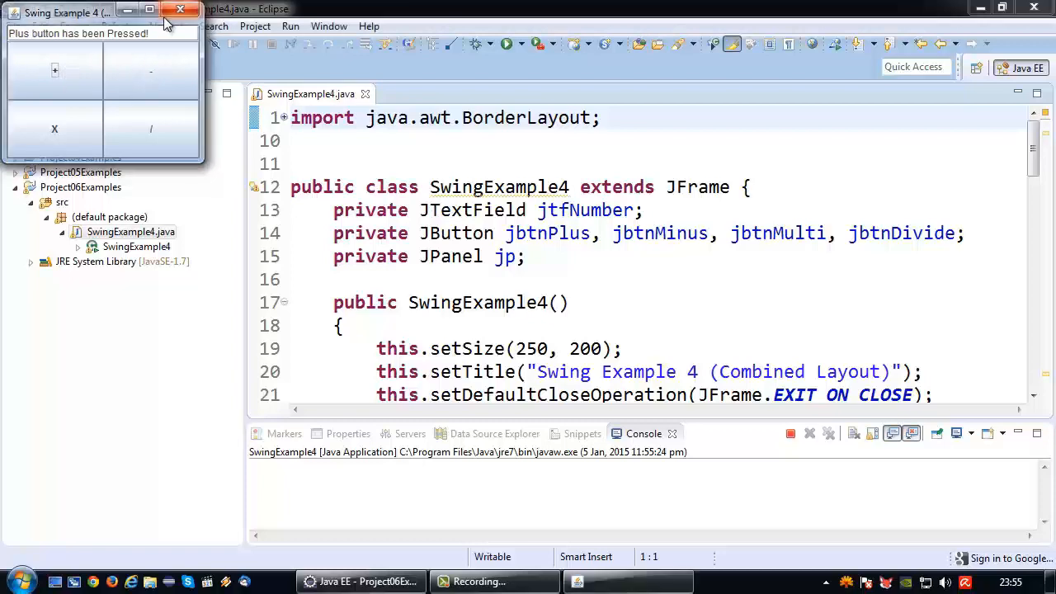
Step: Close the Swing Example 4 window and move to PlusButtonListener's actionPerformed body
{"action": "left_click", "coordinate": [180, 10]}
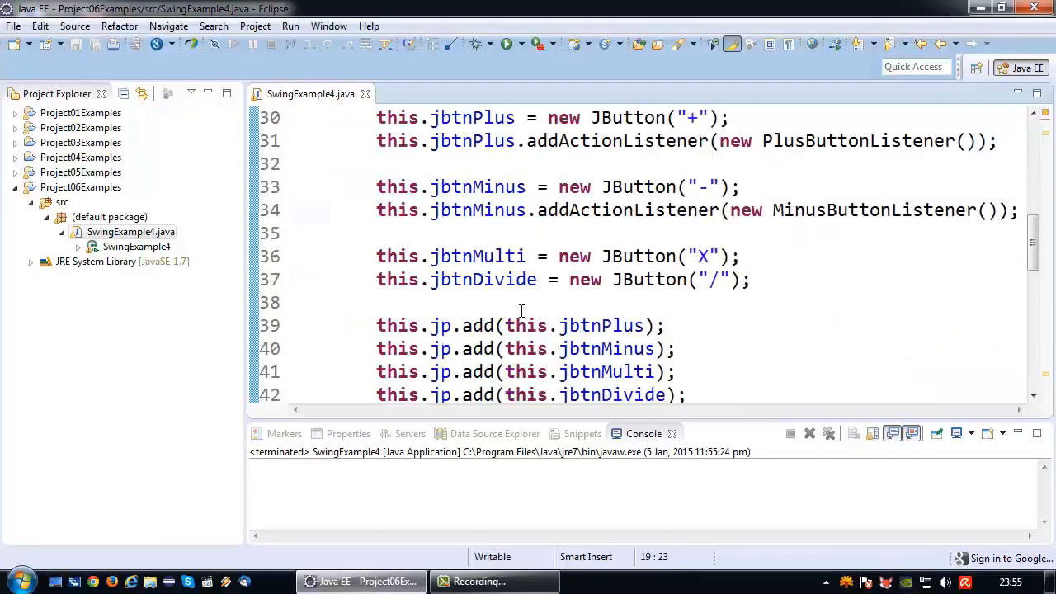
{"action": "scroll", "scroll_direction": "down", "scroll_amount": 3}
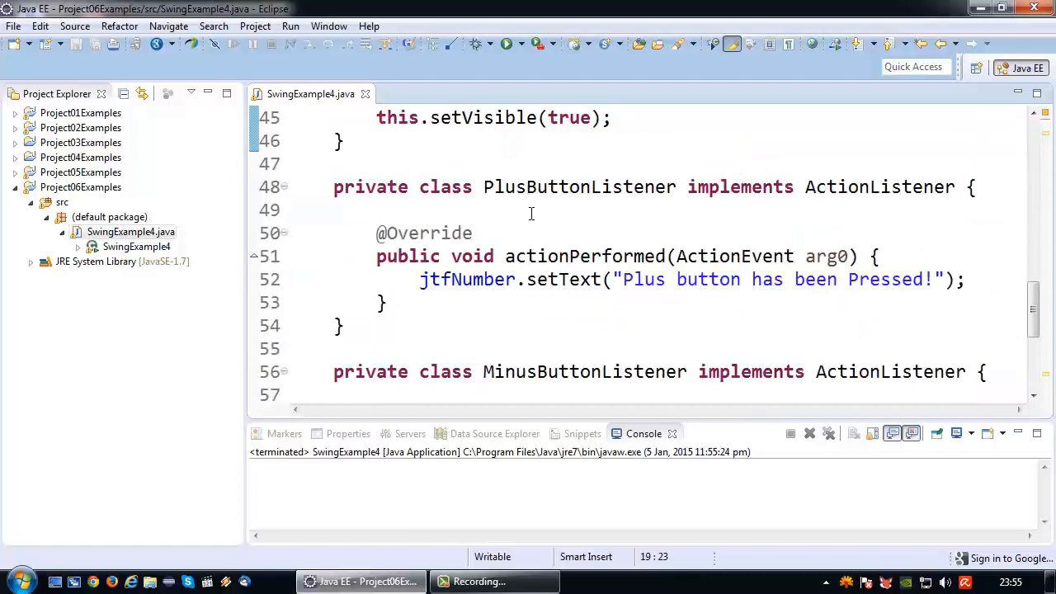
{"action": "scroll", "scroll_direction": "down", "scroll_amount": 3}
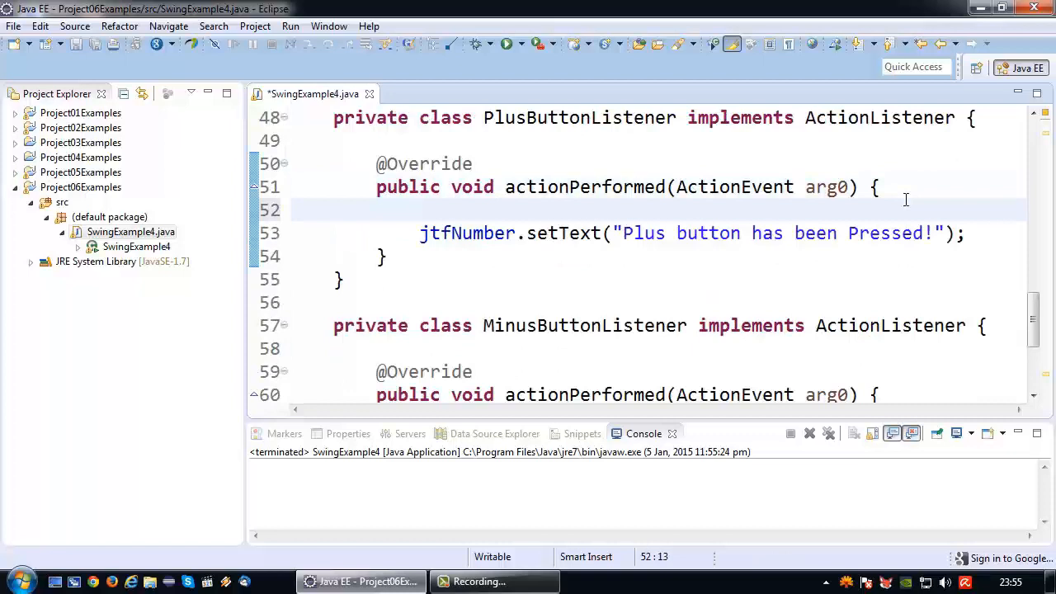
Step: Wrap the Plus listener's setText call in an if (jbtnPlus.isEnabled()) block
{"action": "type", "text": "if"}
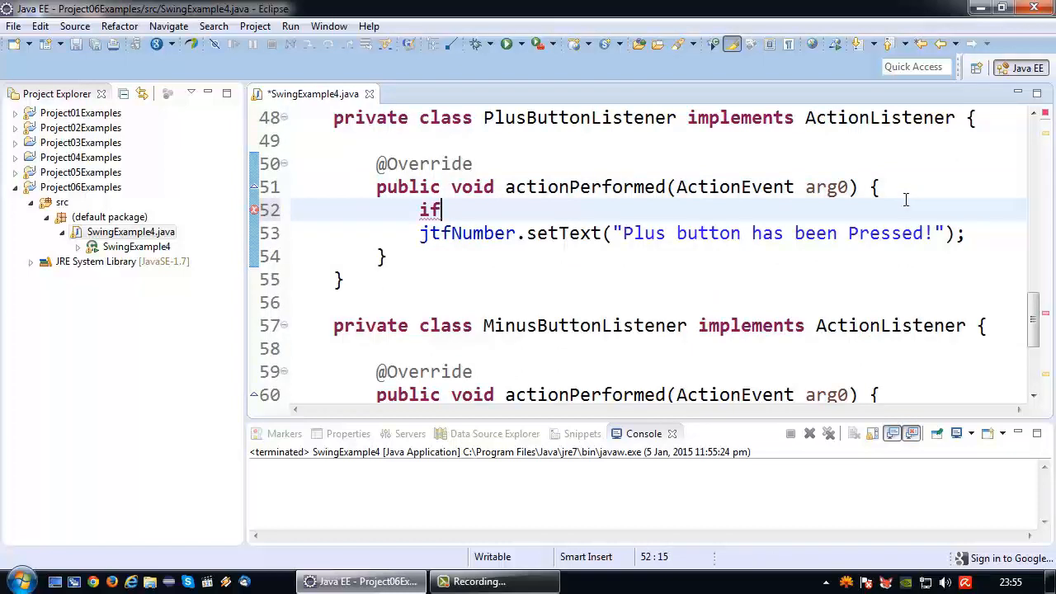
{"action": "type", "text": "()"}
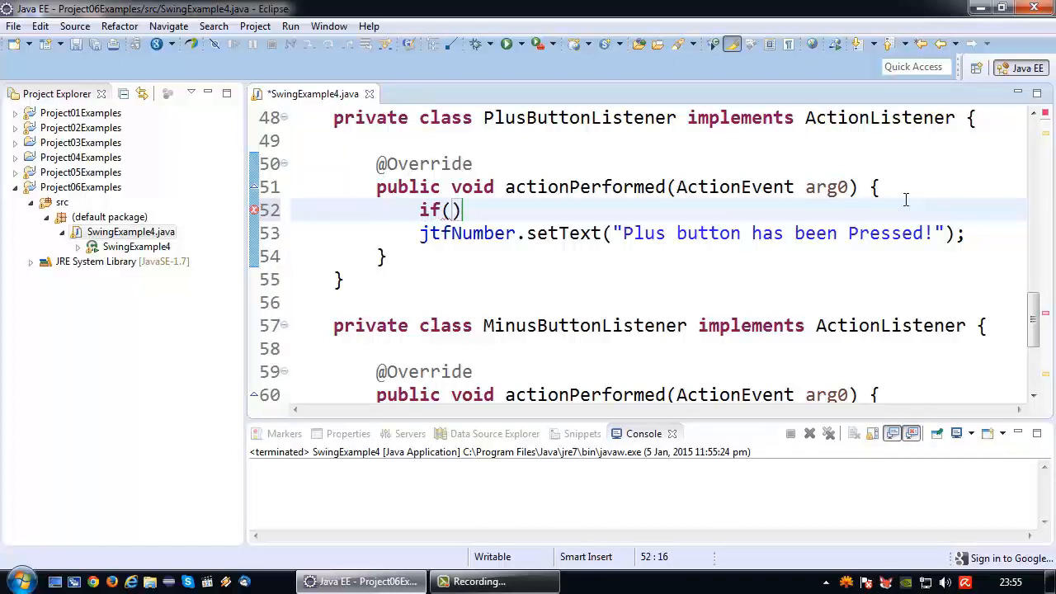
{"action": "scroll", "scroll_direction": "up", "scroll_amount": 3}
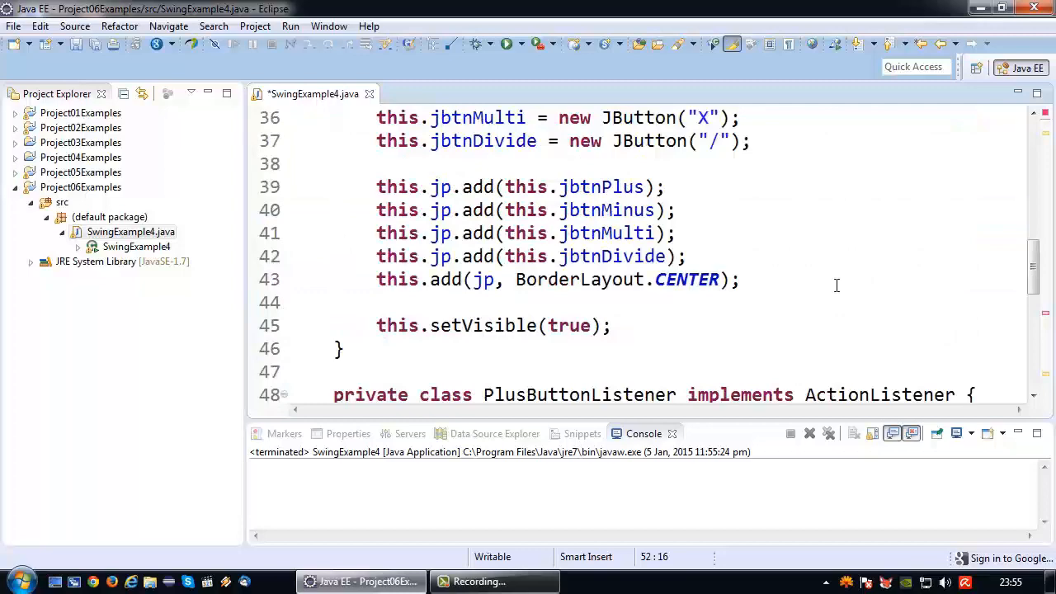
{"action": "scroll", "scroll_direction": "up", "scroll_amount": 3}
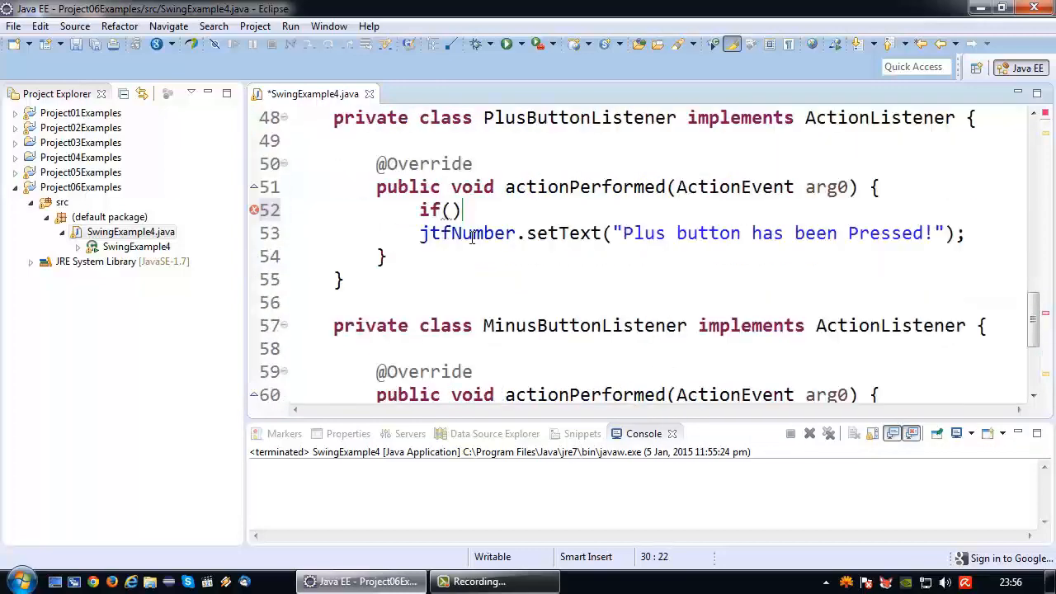
{"action": "type", "text": "jbtnPlus."}
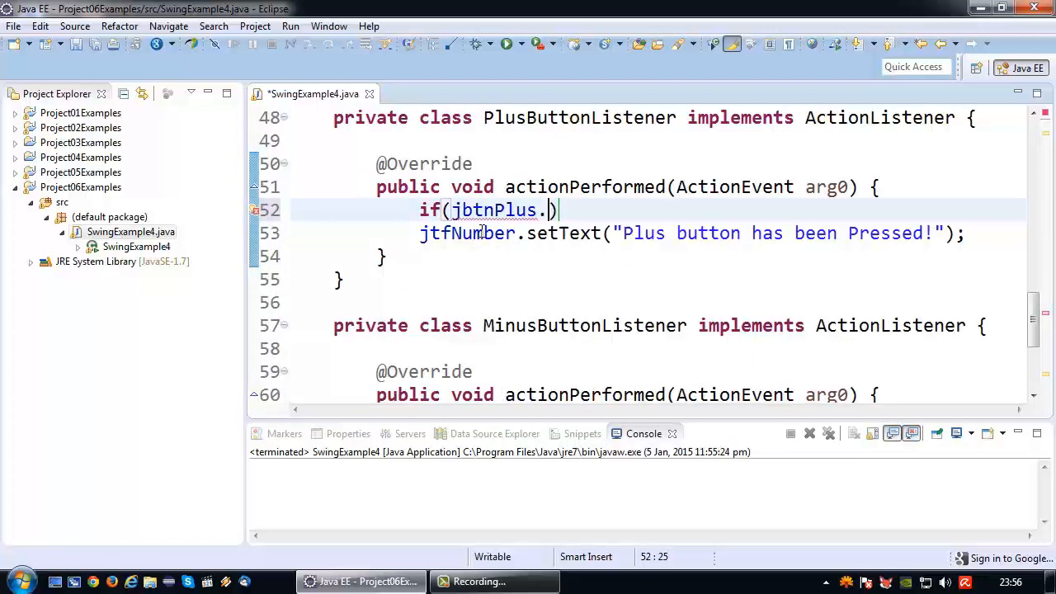
{"action": "type", "text": "setE"}
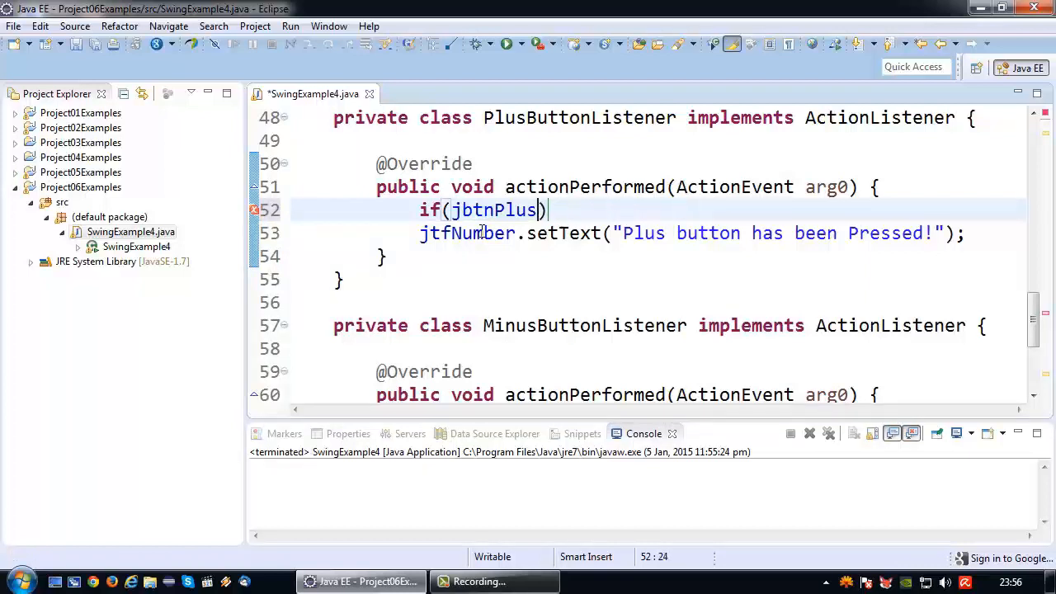
{"action": "type", "text": ".ise"}
{"action": "type", "text": "{"}
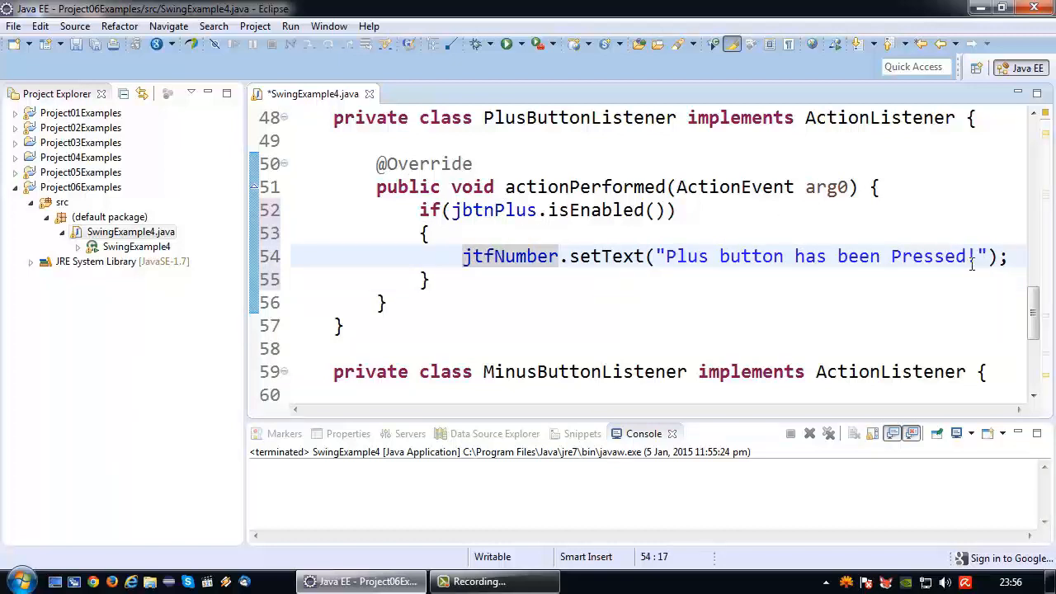
{"action": "key", "text": "Return"}
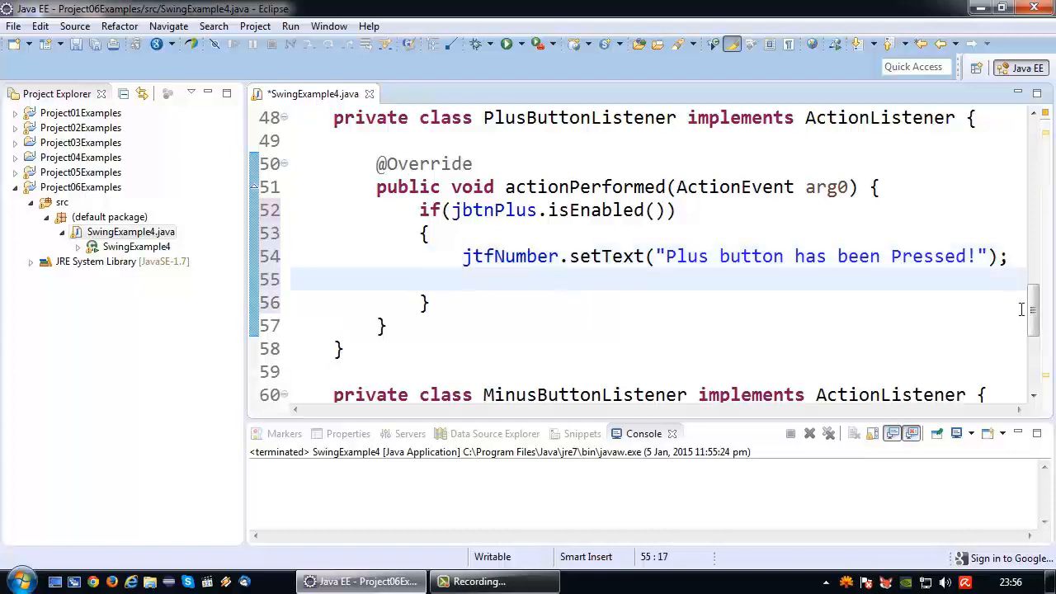
Step: Add jbtnPlus.setEnabled(false) and jbtnMinus.setEnabled(true) inside the Plus listener's if block
{"action": "type", "text": "j"}
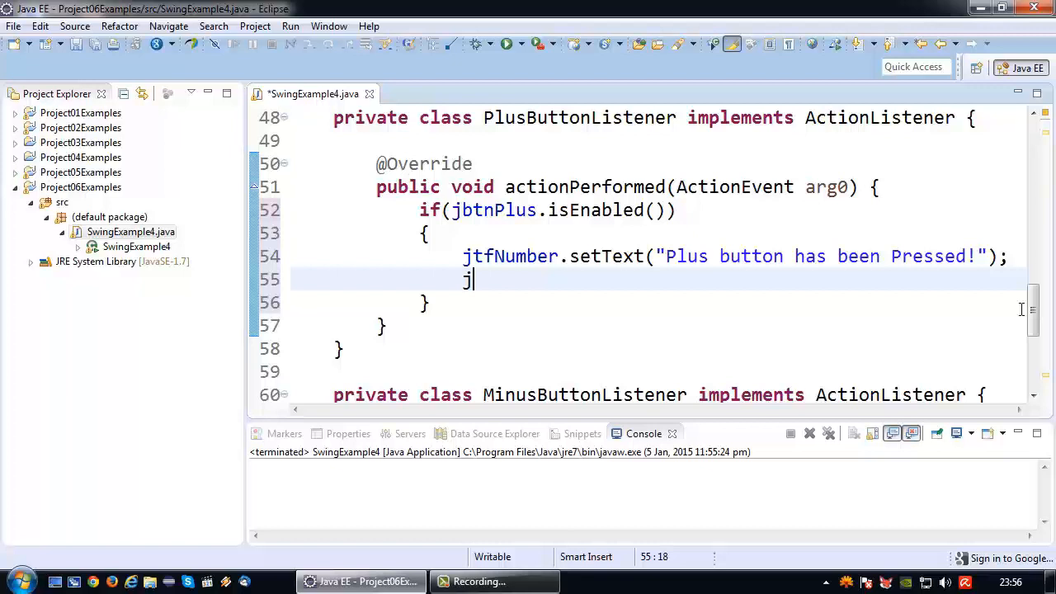
{"action": "type", "text": "btnPlus"}
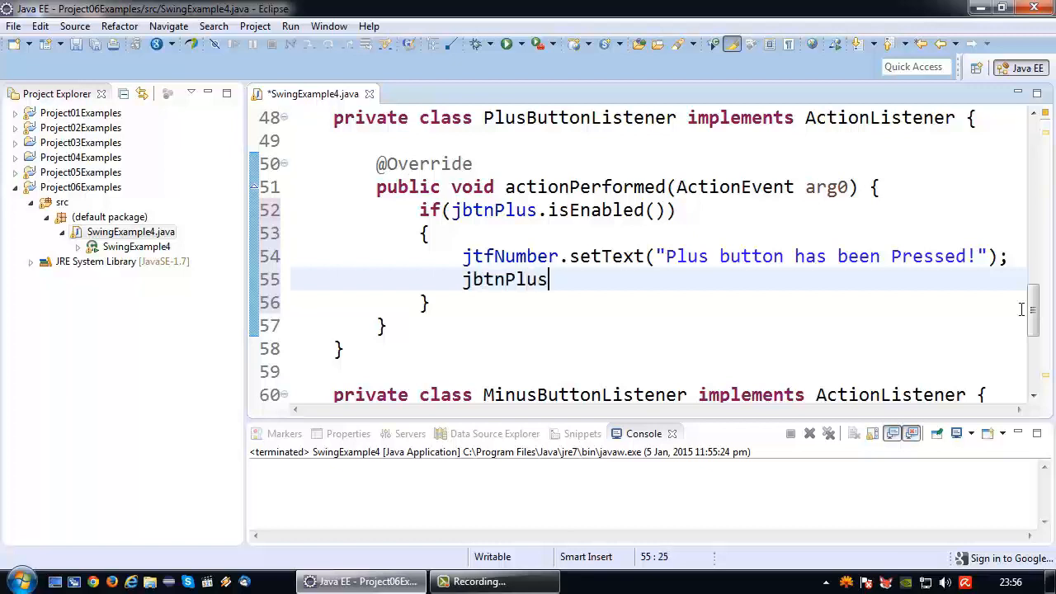
{"action": "type", "text": ".setEnabled(false);"}
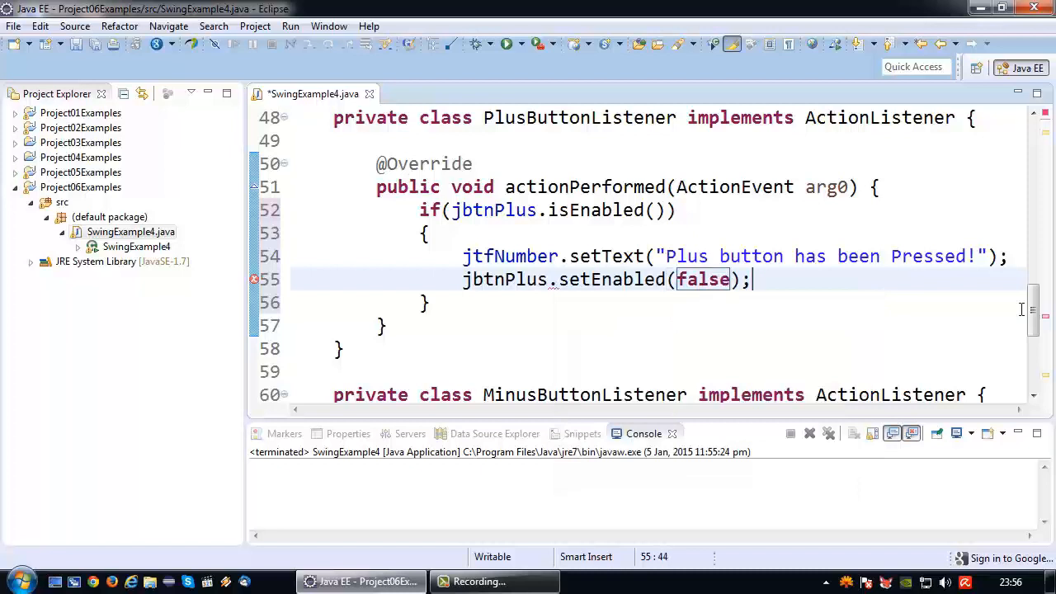
{"action": "type", "text": "j"}
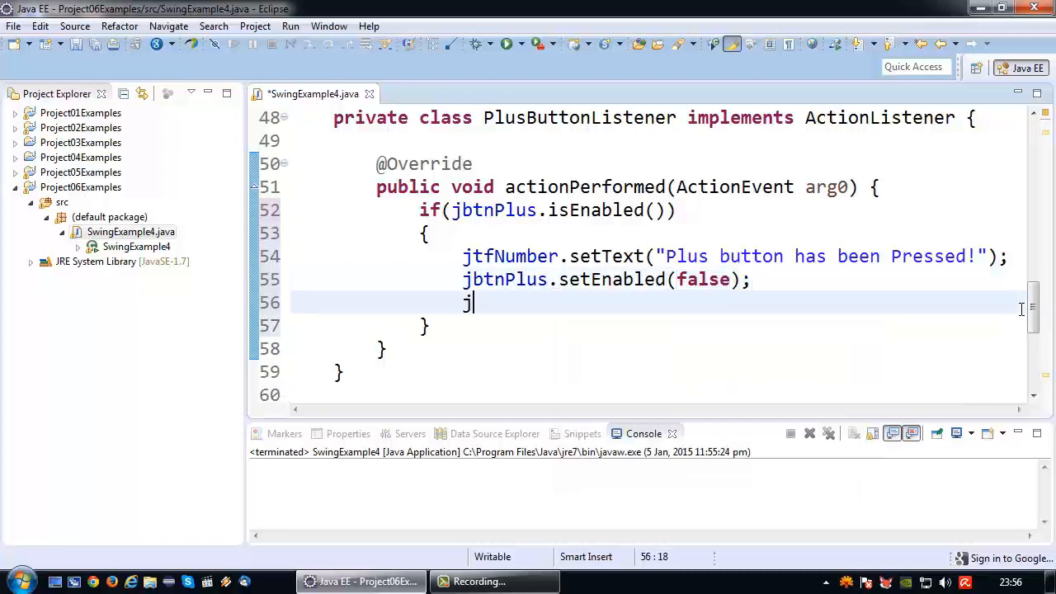
{"action": "type", "text": "btnMinus"}
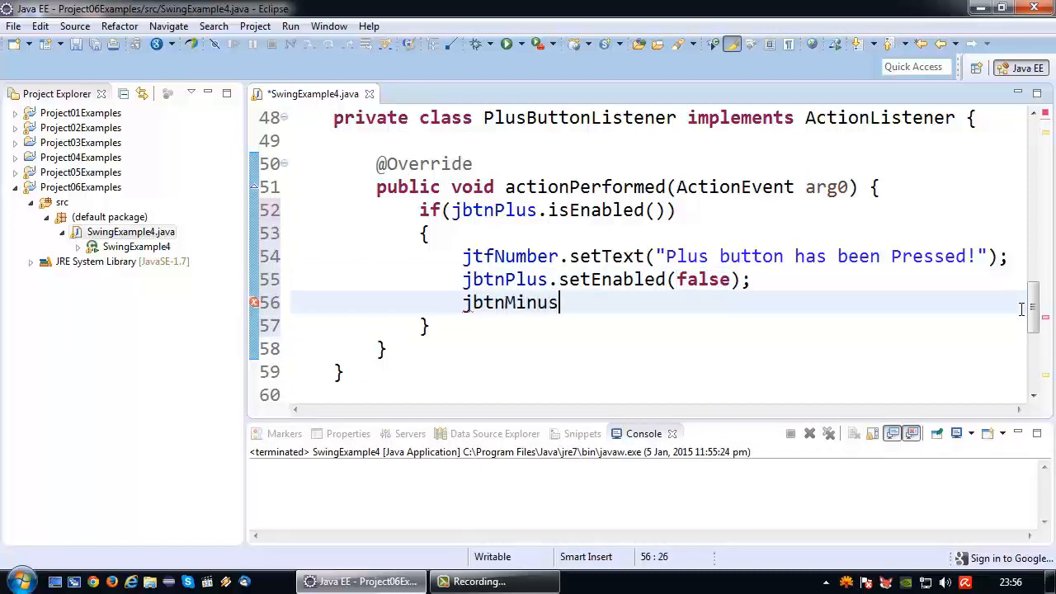
{"action": "type", "text": ".setEnabled(true);"}
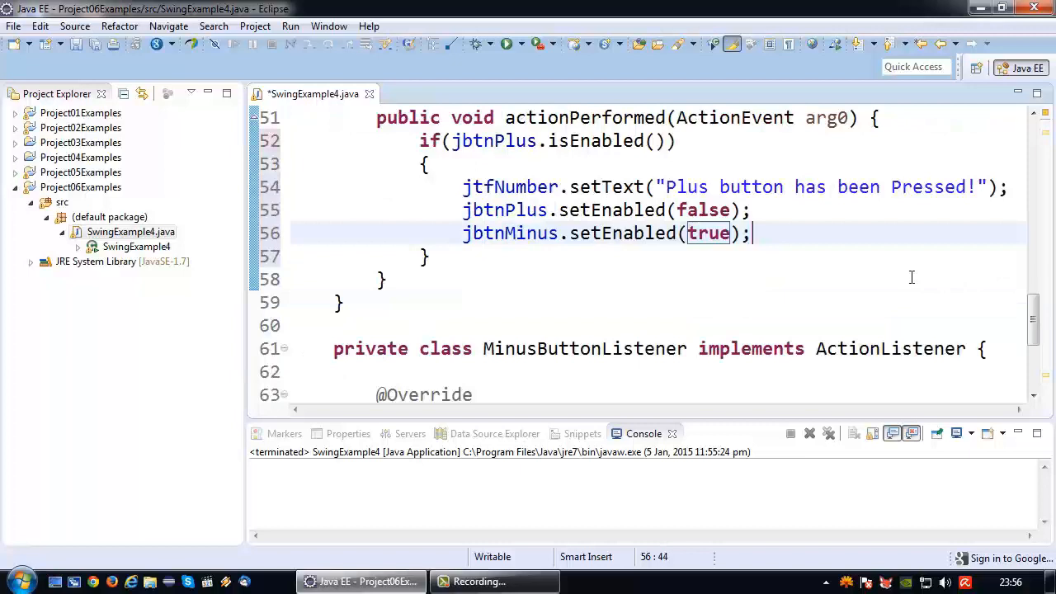
{"action": "scroll", "scroll_direction": "down", "scroll_amount": 3}
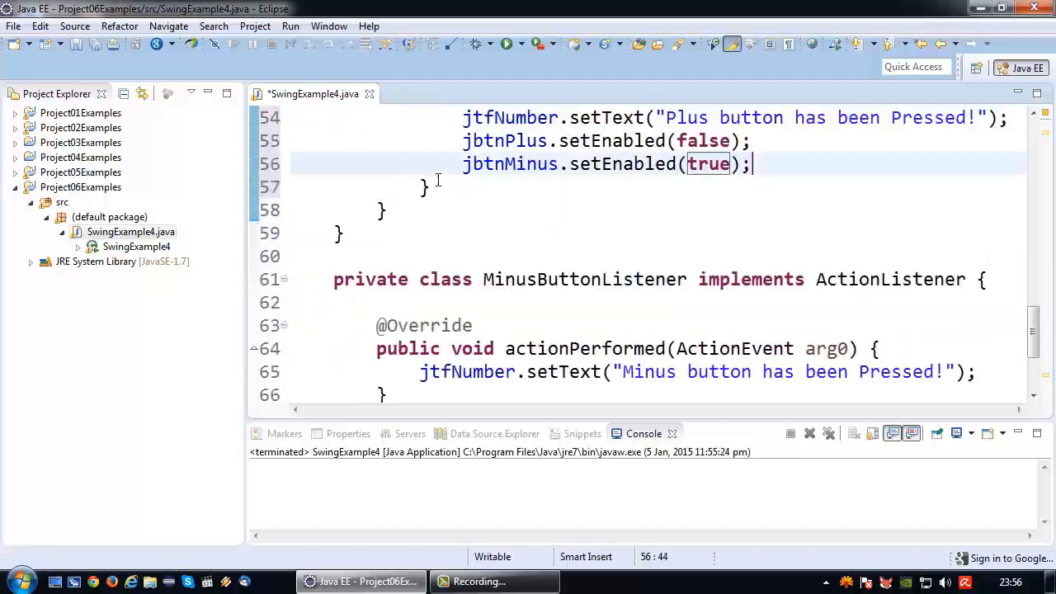
{"action": "scroll", "scroll_direction": "down", "scroll_amount": 3}
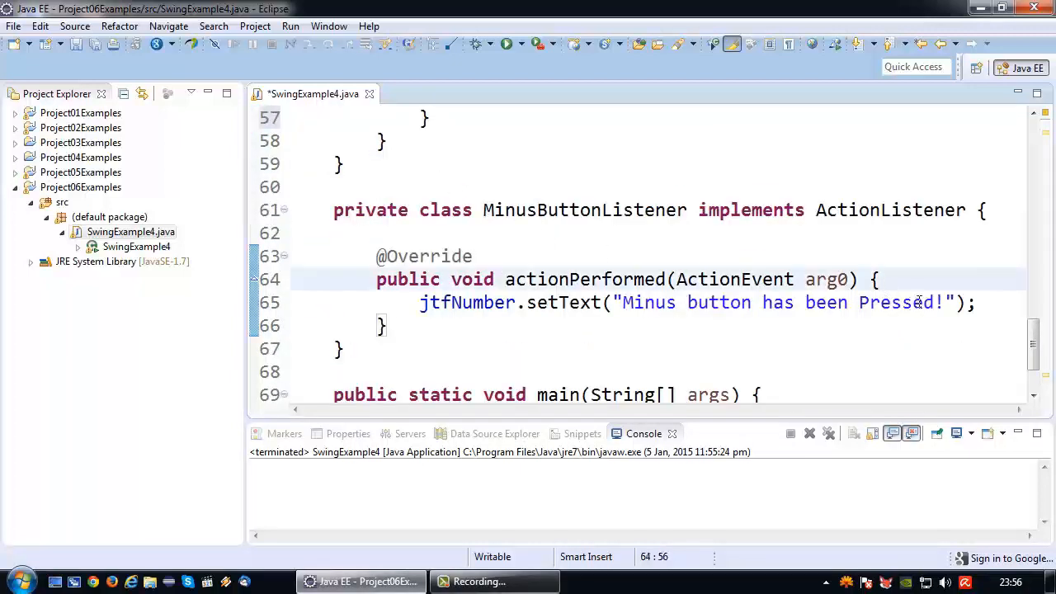
Step: Wrap the Minus listener's setText call in an if (jbtnMinus.isEnabled()) block
{"action": "type", "text": "if()"}
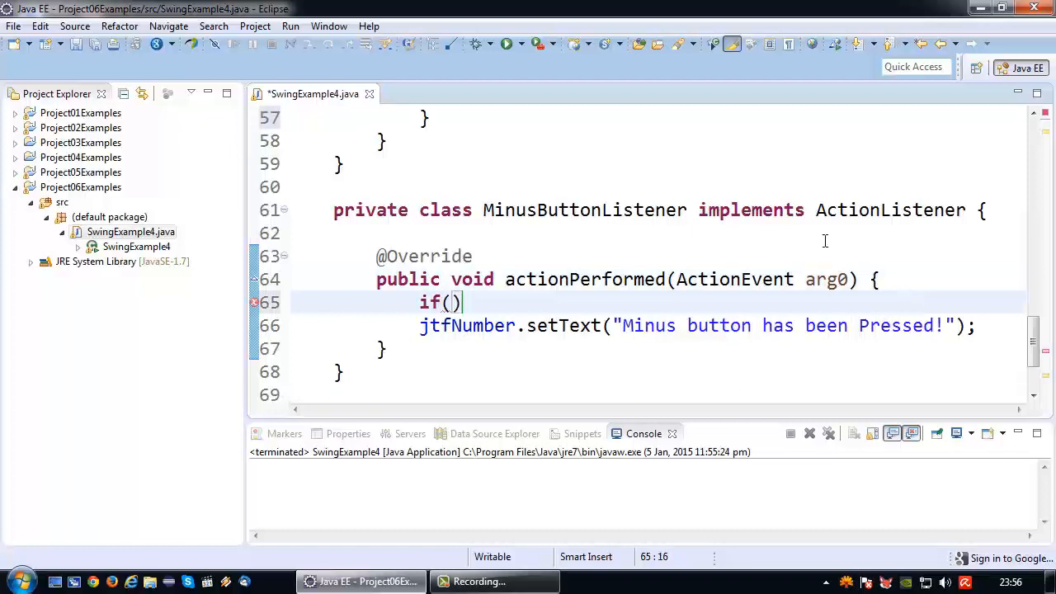
{"action": "scroll", "scroll_direction": "up", "scroll_amount": 3}
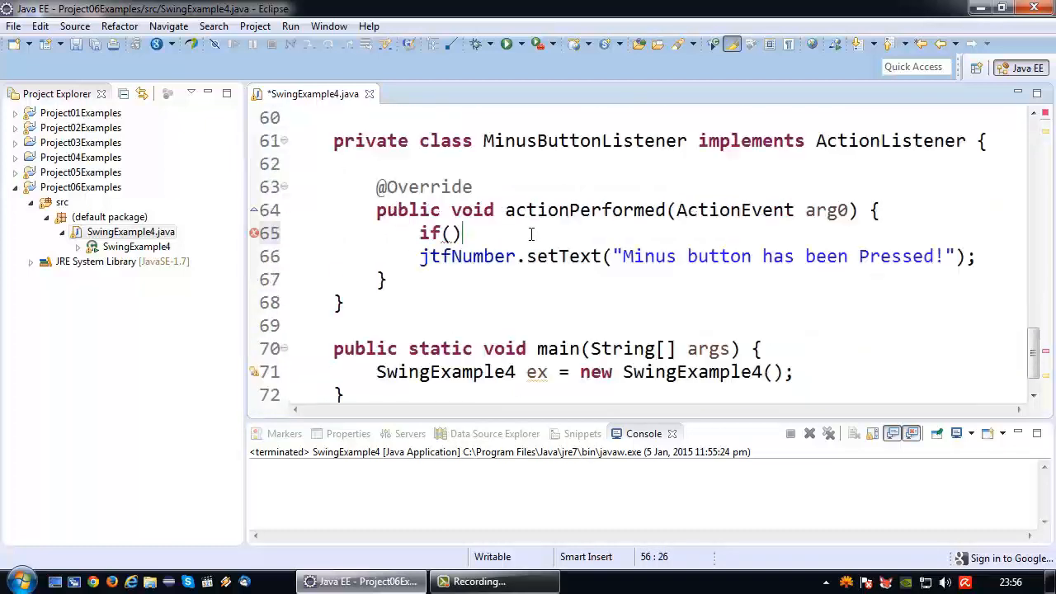
{"action": "type", "text": "jbtnMinus"}
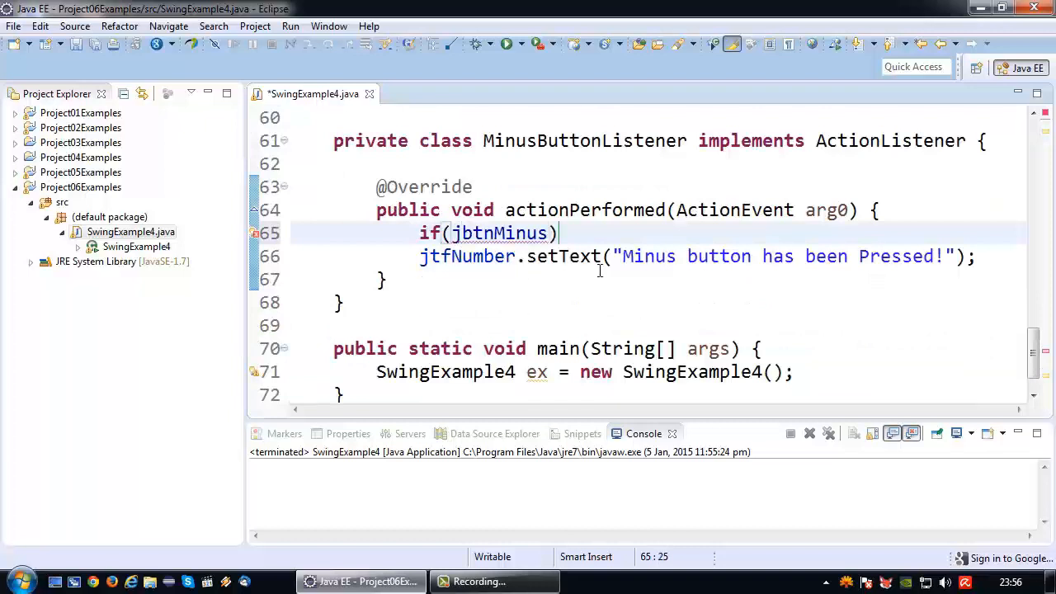
{"action": "type", "text": ".isEnabled("}
{"action": "type", "text": "{"}
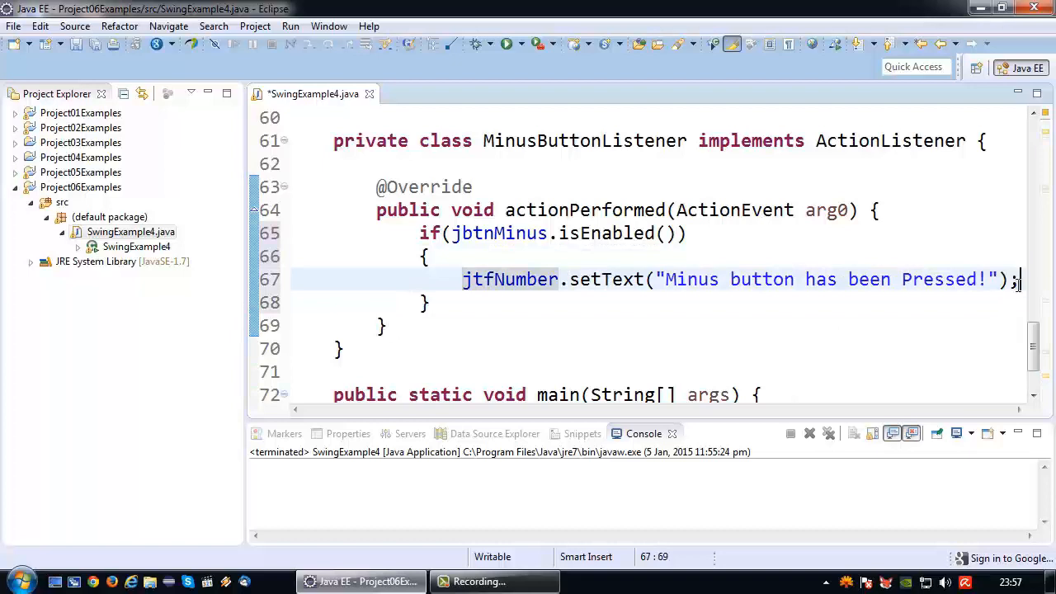
{"action": "key", "text": "Return"}
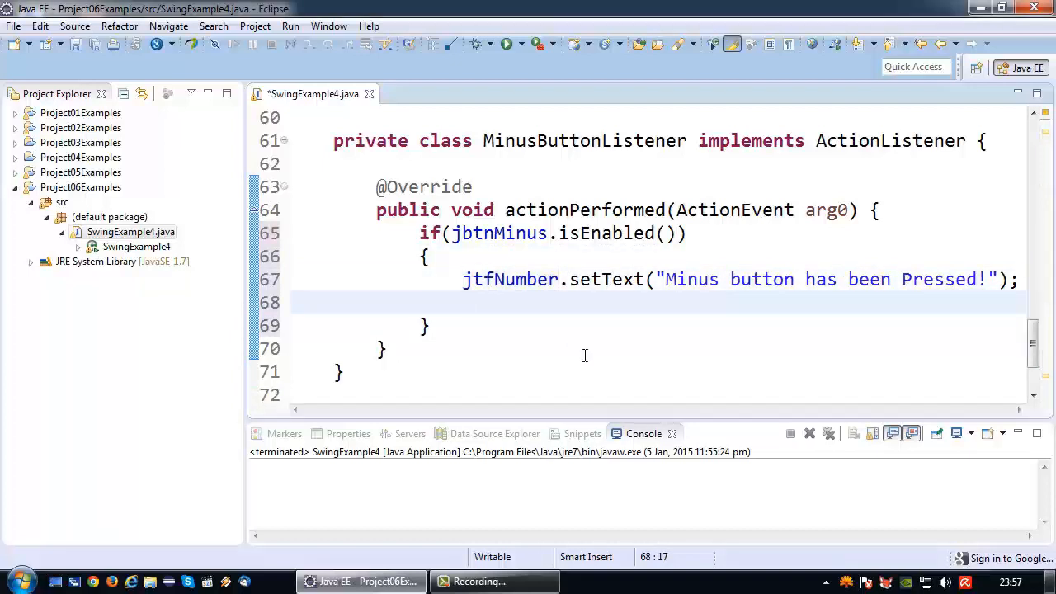
Step: Add jbtnMinus.setEnabled(false) and jbtnPlus.setEnabled(true) inside the Minus listener's if block
{"action": "double_click", "coordinate": [500, 233]}
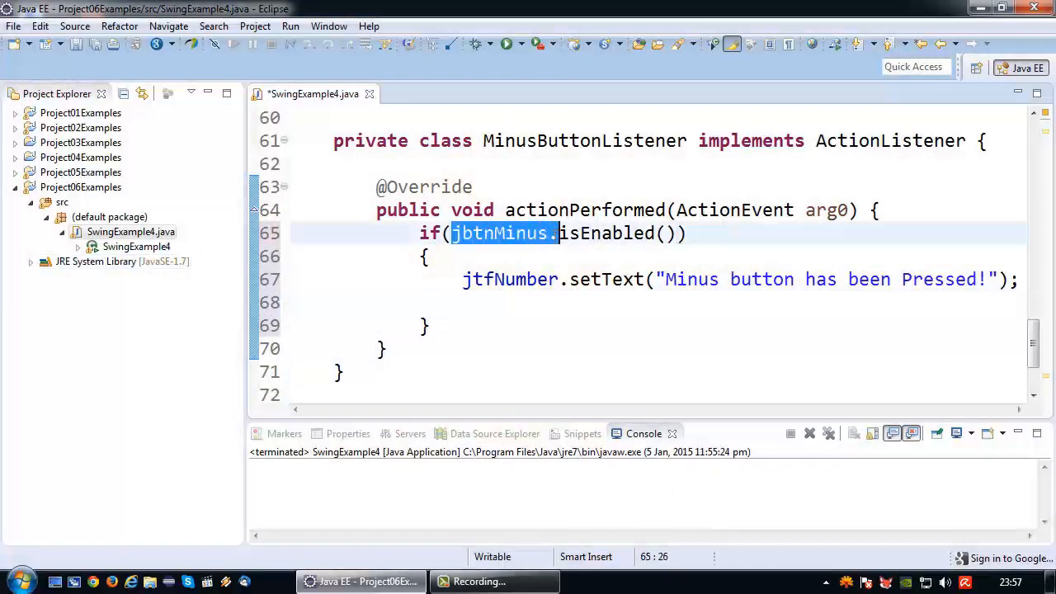
{"action": "left_click", "coordinate": [498, 304]}
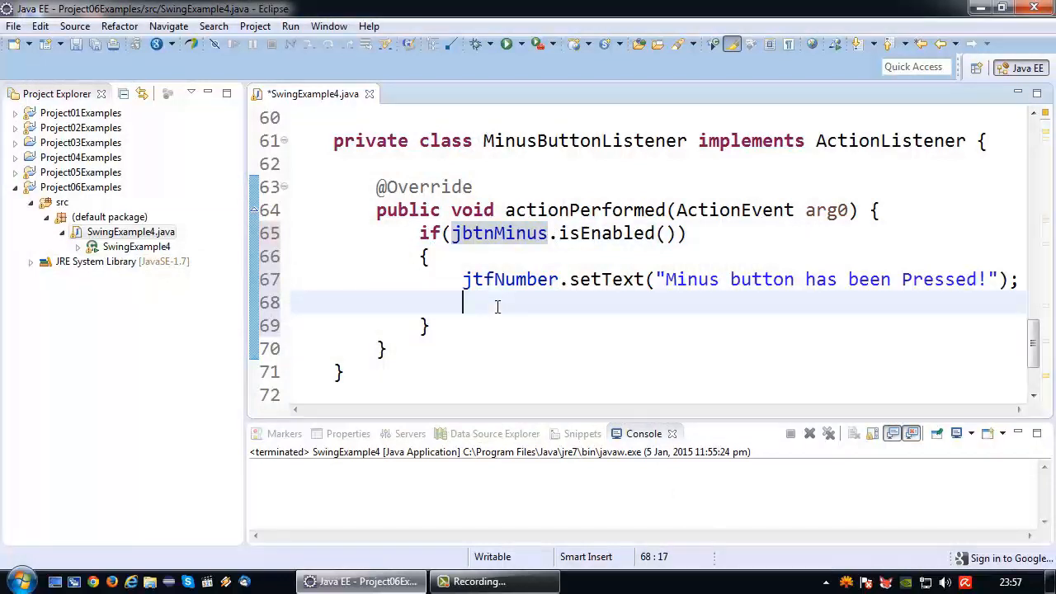
{"action": "type", "text": "jbtnMinus"}
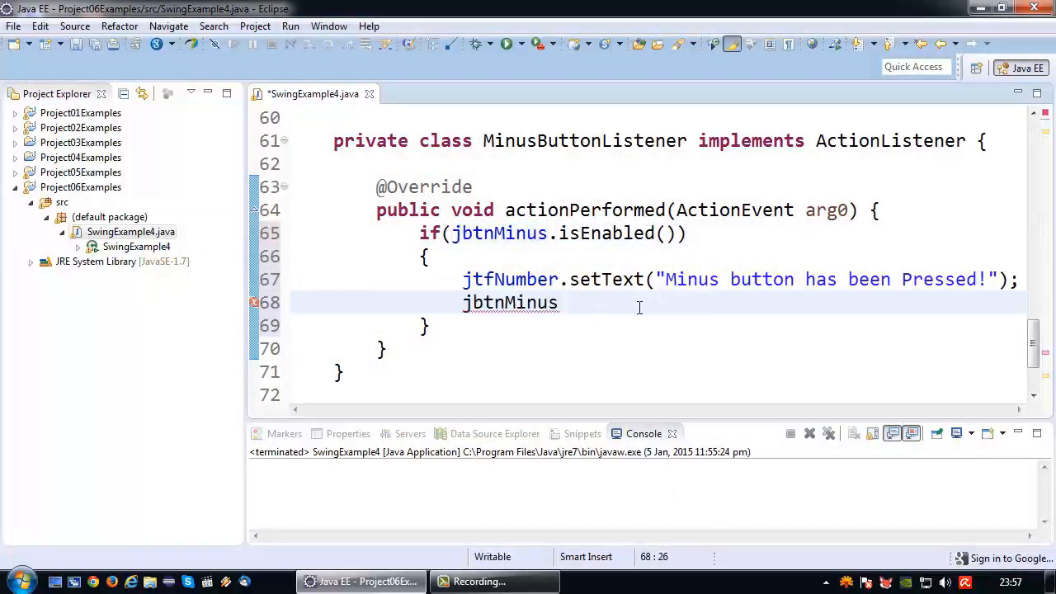
{"action": "type", "text": ".setEnabled(false);"}
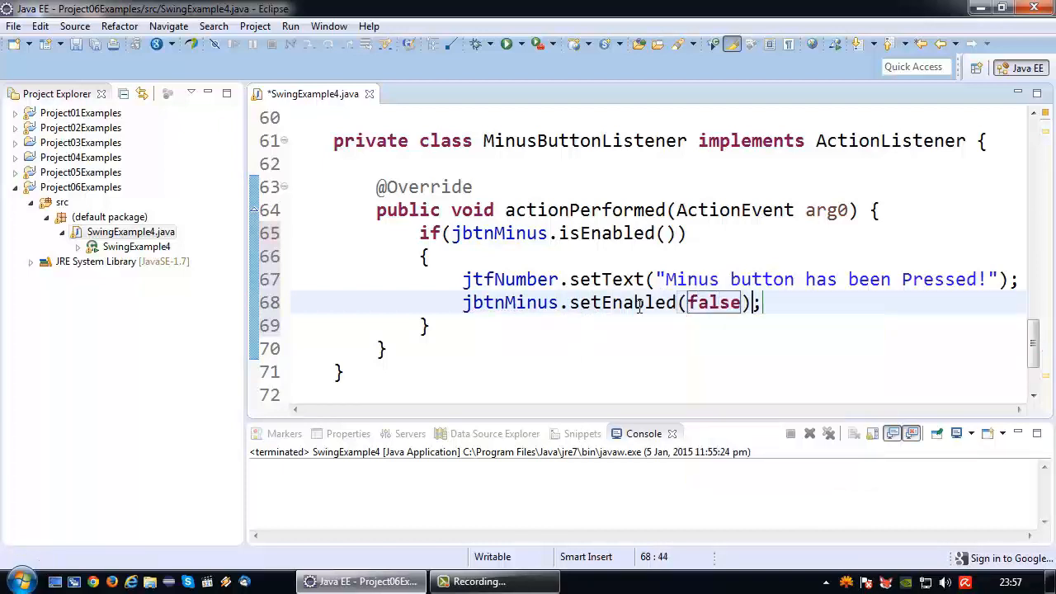
{"action": "key", "text": "Return"}
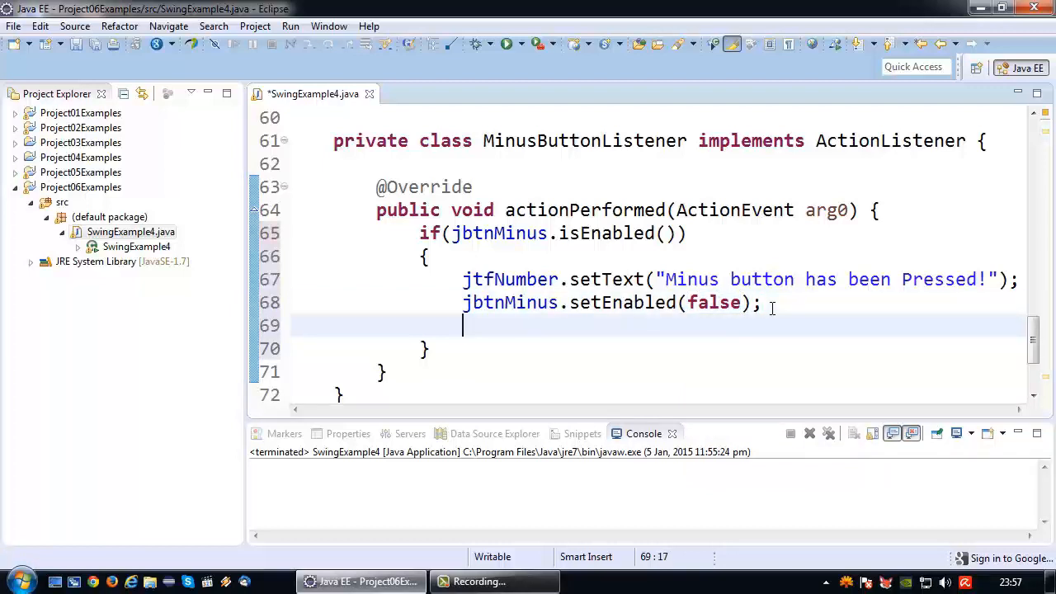
{"action": "type", "text": "jbtnMinus"}
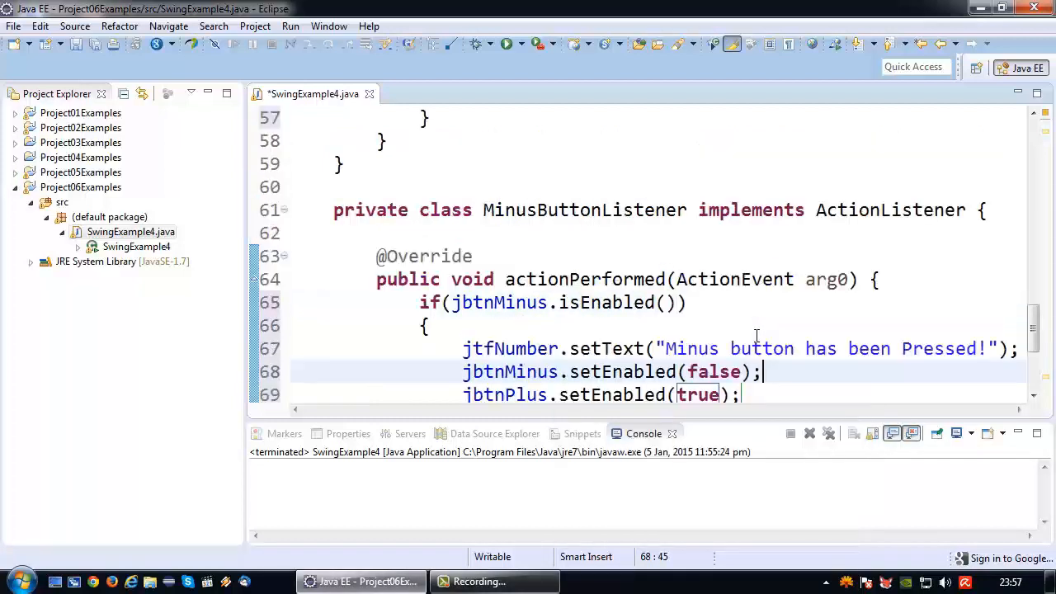
Step: Compare the Plus and Minus listeners' setEnabled lines and save SwingExample4.java
{"action": "scroll", "scroll_direction": "up", "scroll_amount": 3}
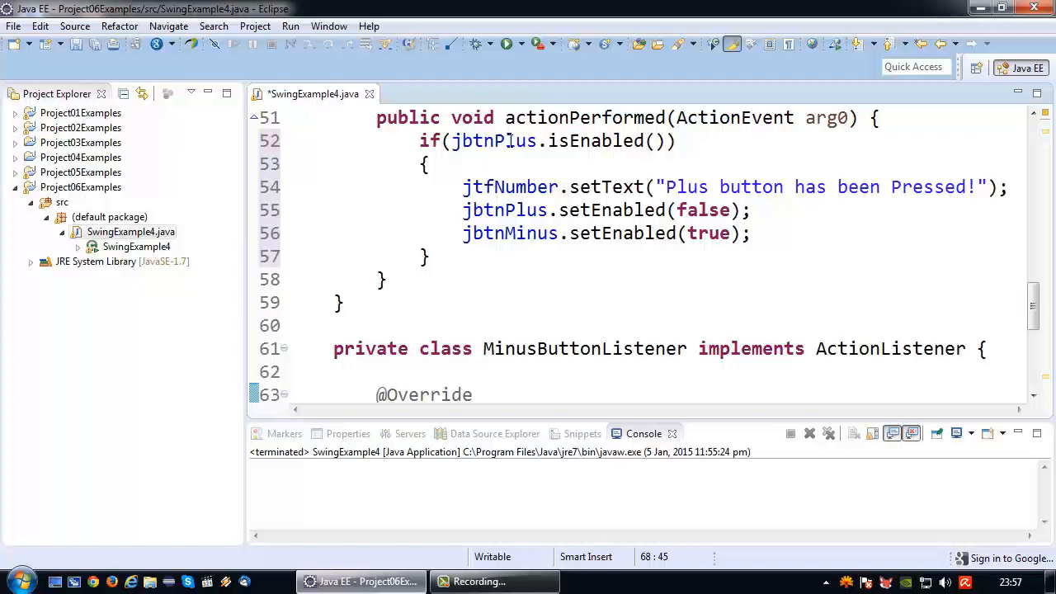
{"action": "left_click", "coordinate": [464, 210]}
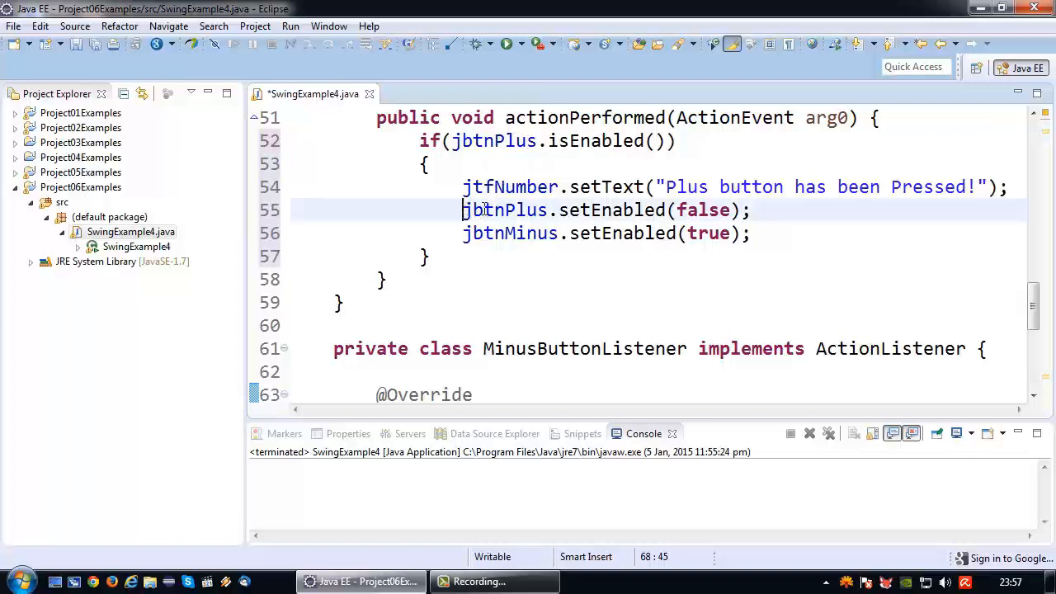
{"action": "triple_click", "coordinate": [577, 233]}
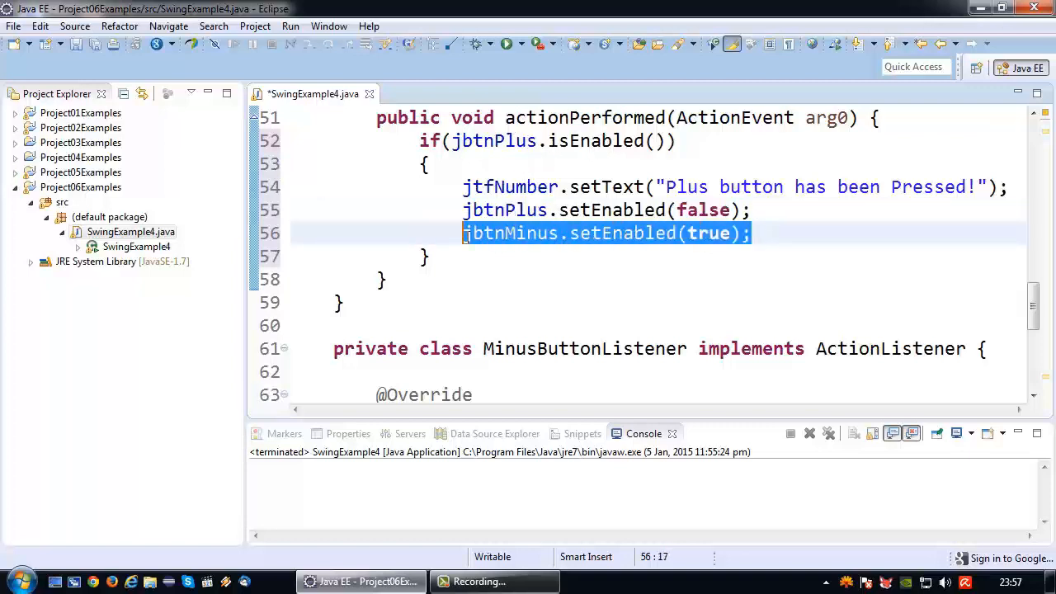
{"action": "scroll", "scroll_direction": "down", "scroll_amount": 3}
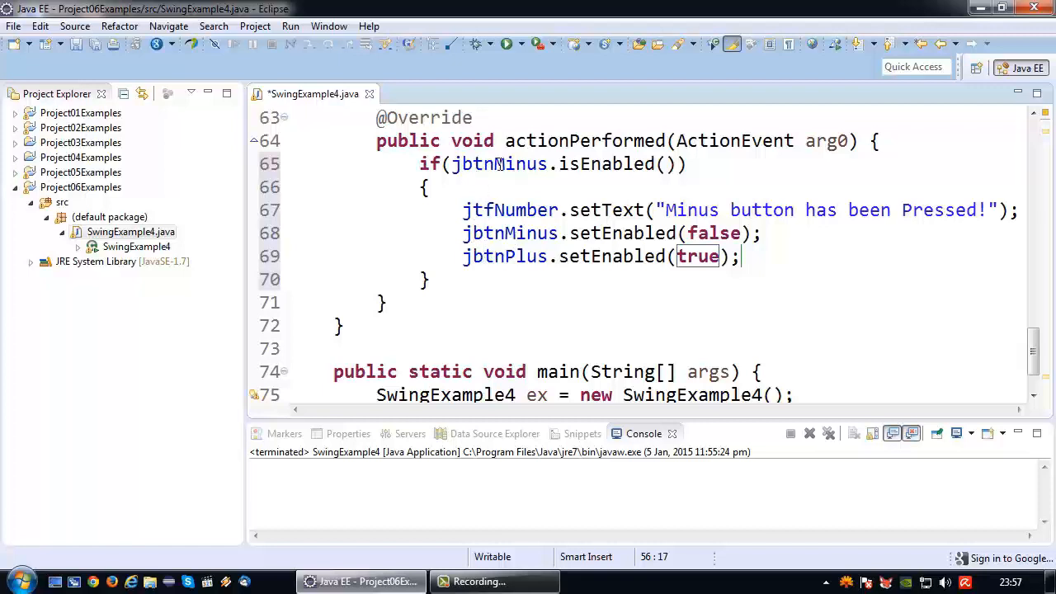
{"action": "triple_click", "coordinate": [611, 232]}
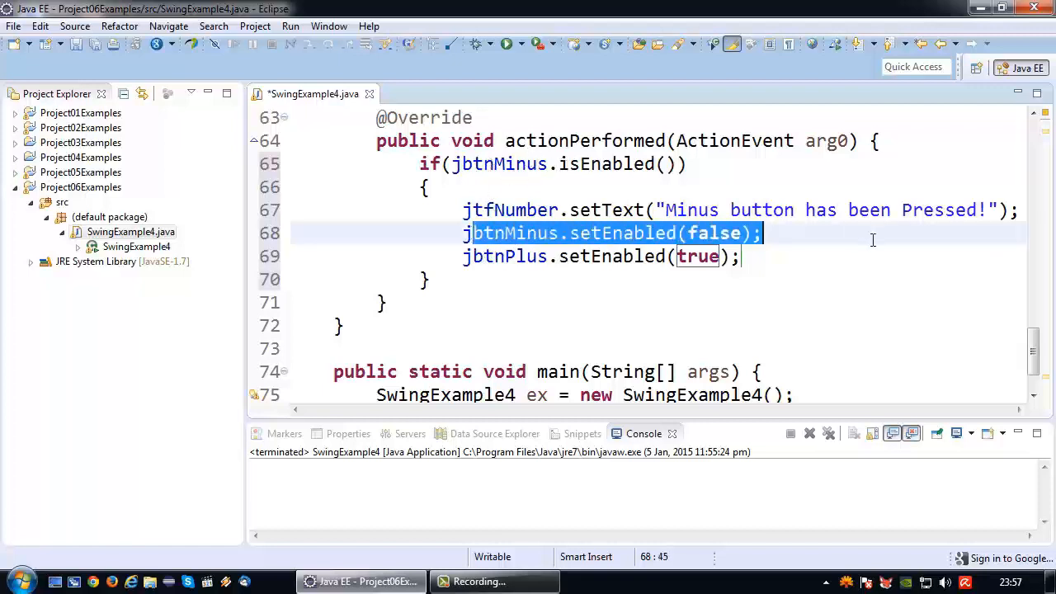
{"action": "left_click", "coordinate": [723, 302]}
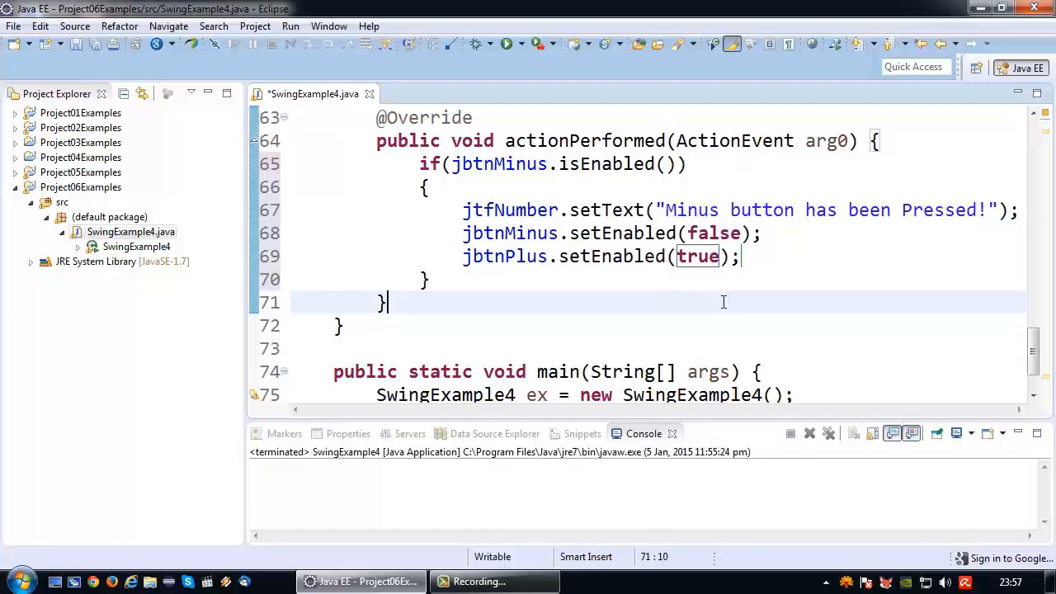
{"action": "left_click", "coordinate": [509, 43]}
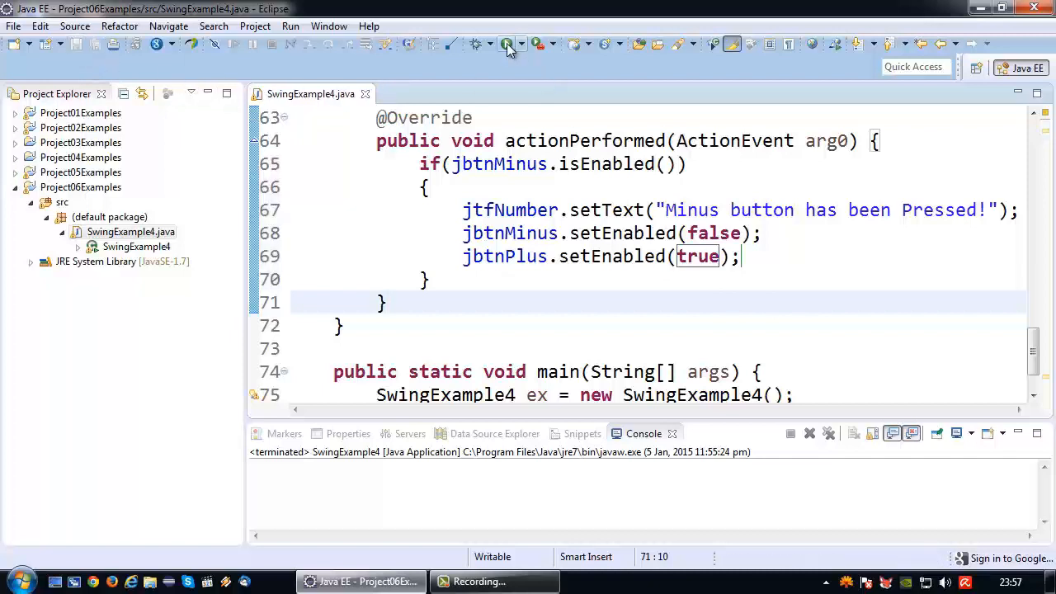
Step: Run SwingExample4, verify Plus and Minus toggle each other's enabled state, then close the app
{"action": "left_click", "coordinate": [507, 44]}
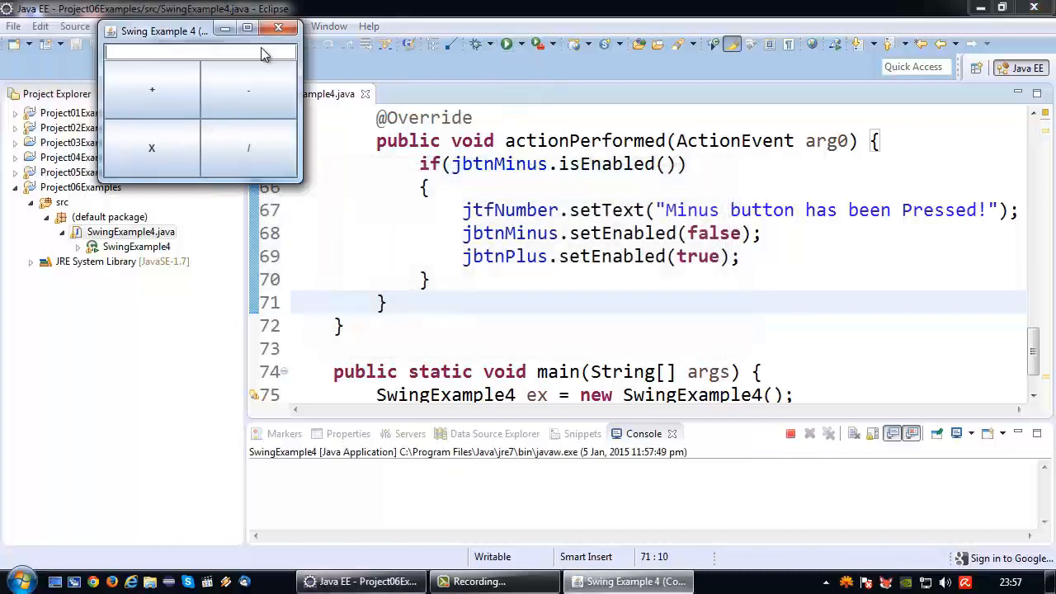
{"action": "left_click", "coordinate": [152, 89]}
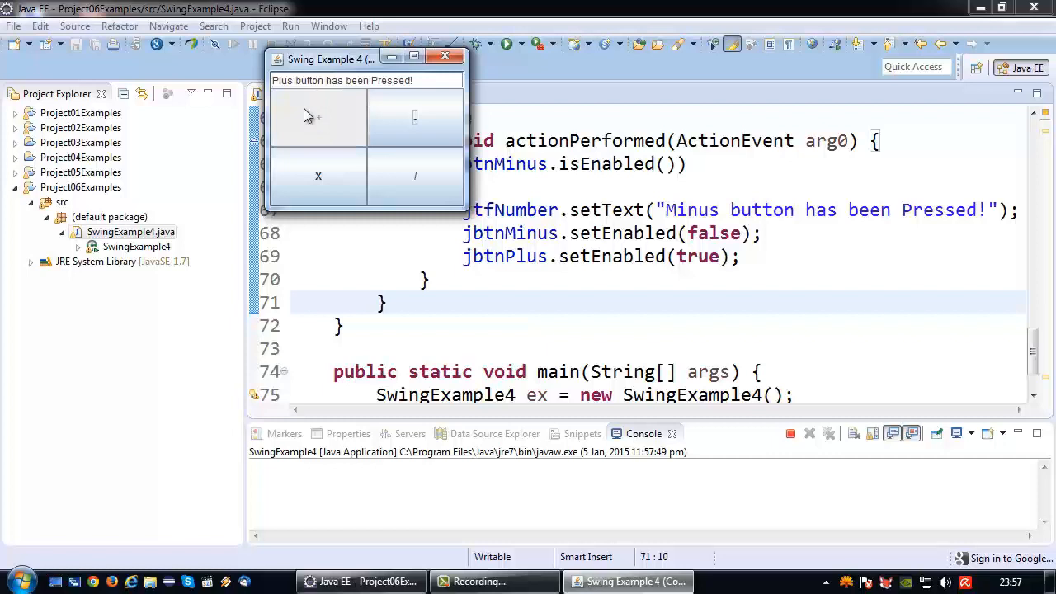
{"action": "mouse_move", "coordinate": [362, 132]}
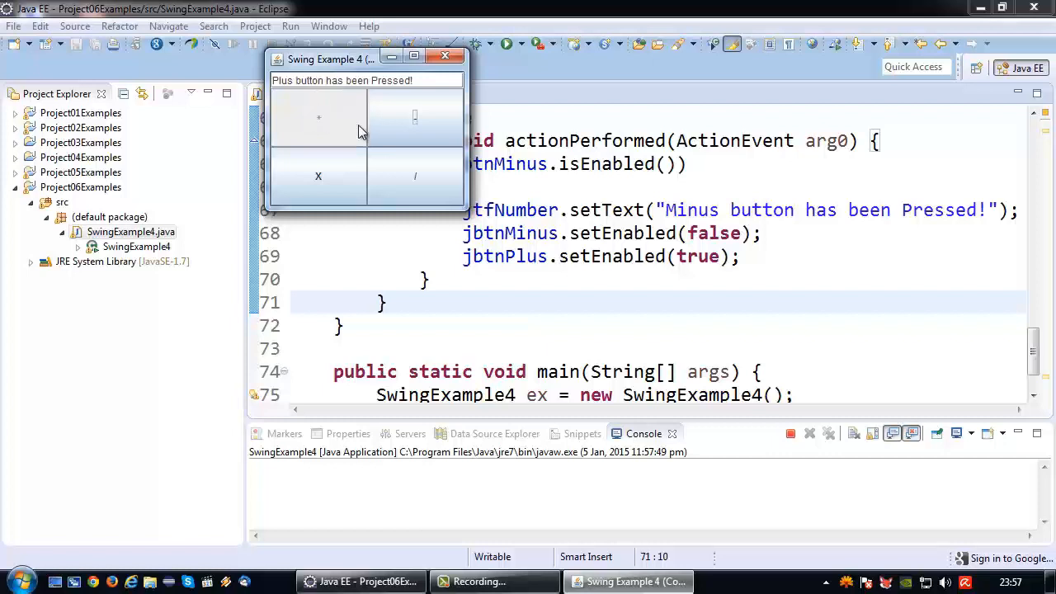
{"action": "left_click", "coordinate": [415, 117]}
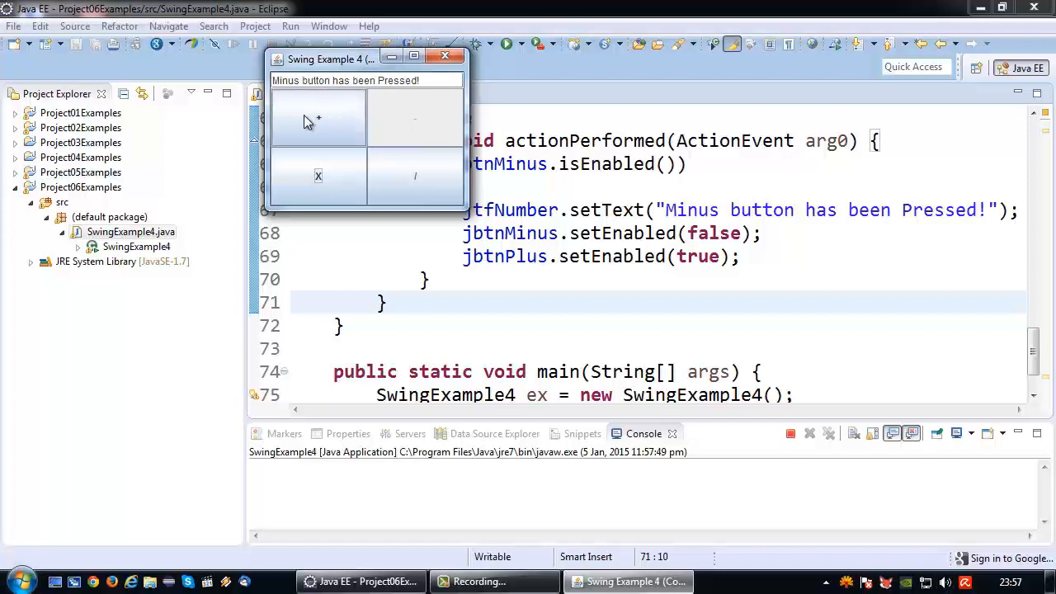
{"action": "mouse_move", "coordinate": [420, 125]}
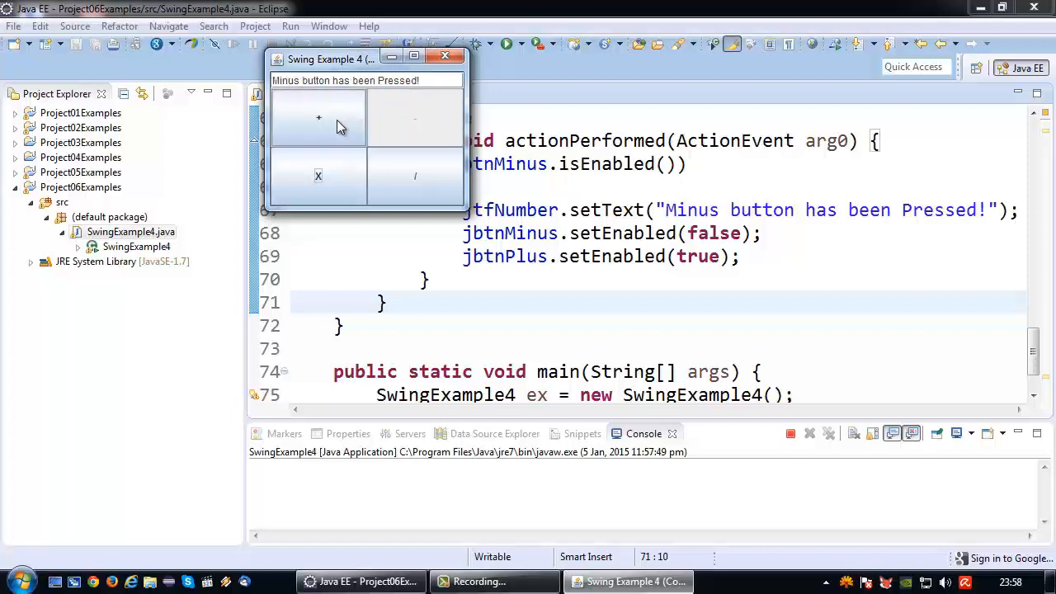
{"action": "left_click", "coordinate": [445, 56]}
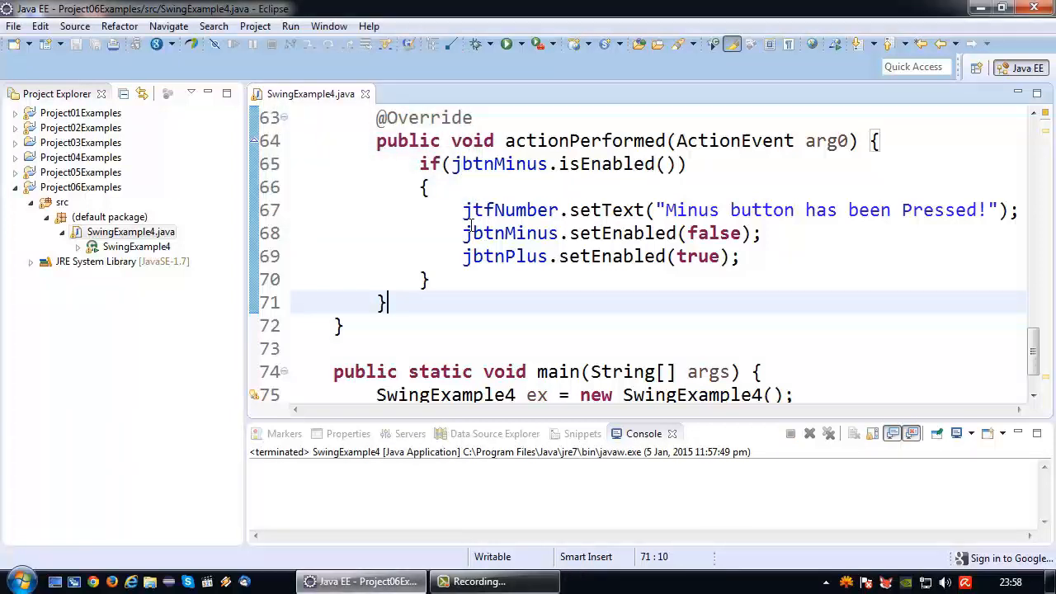